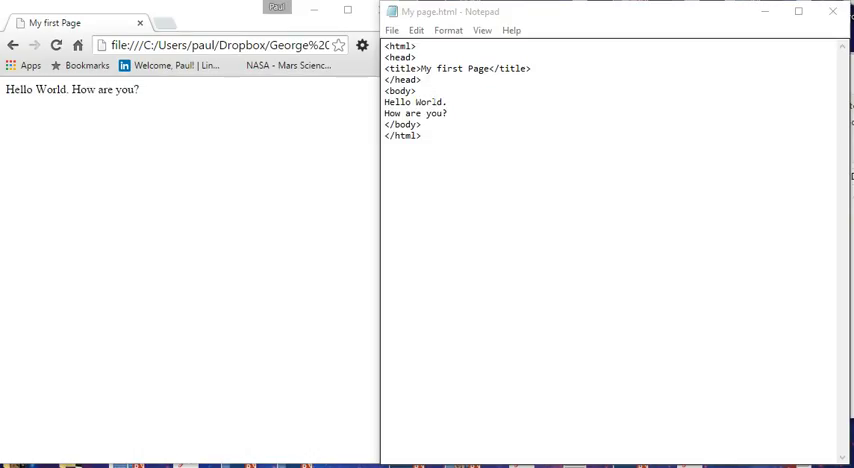
mouse_move(181, 90)
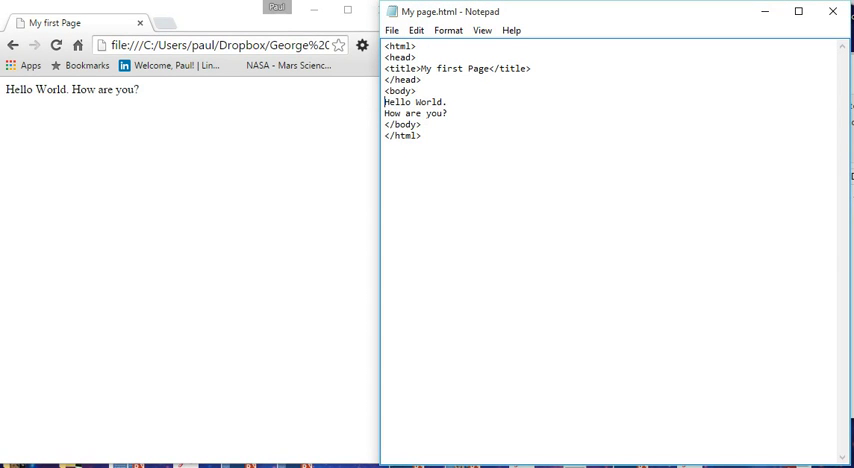
Step: Select the two body lines in the source and compare them with the Chrome page
drag(384, 102, 448, 113)
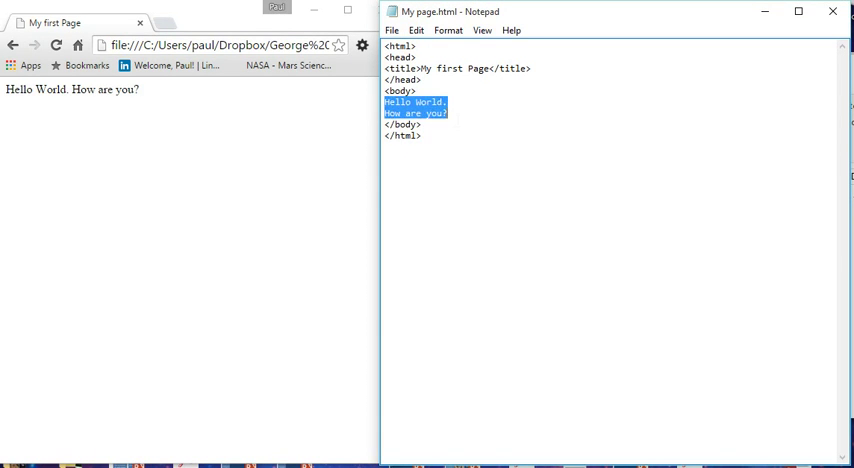
click(600, 200)
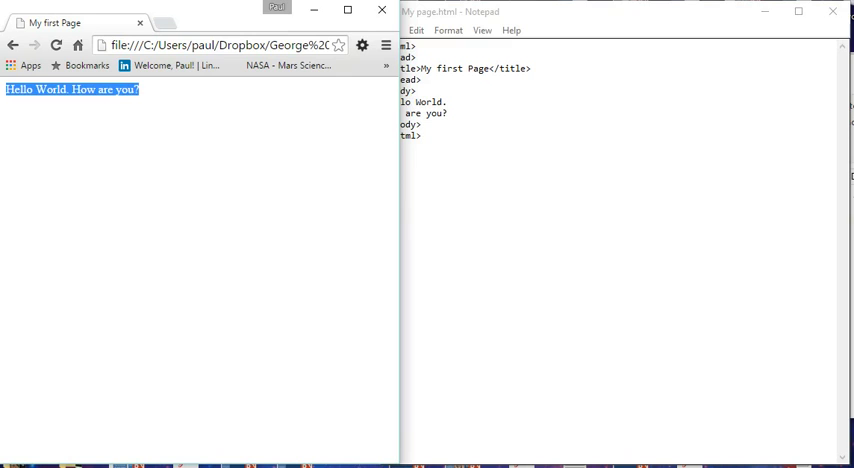
click(590, 17)
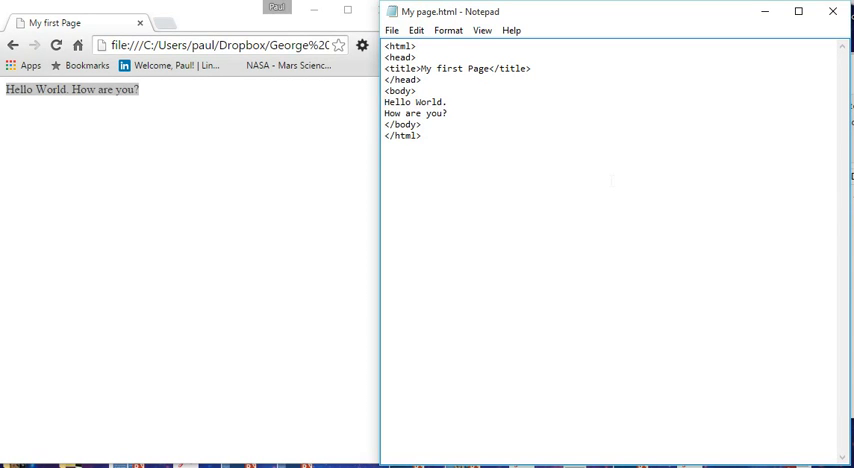
Step: Wrap each body line in its own <p></p> tags, then check Chrome
text(<p>)
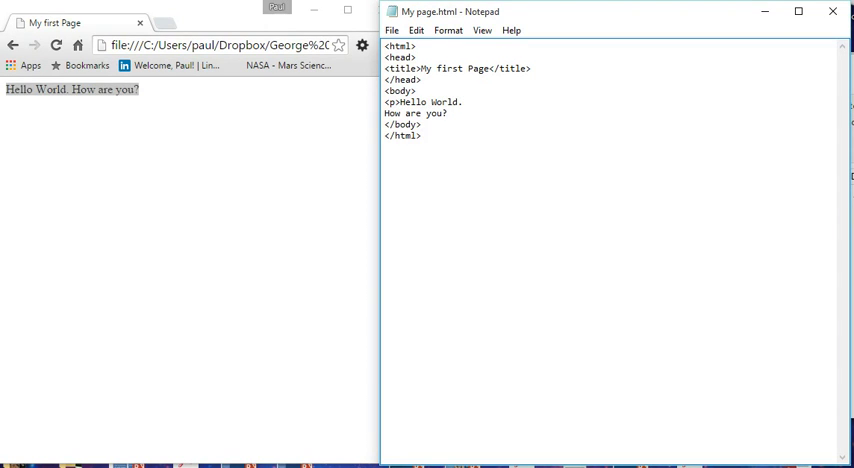
text(</p>)
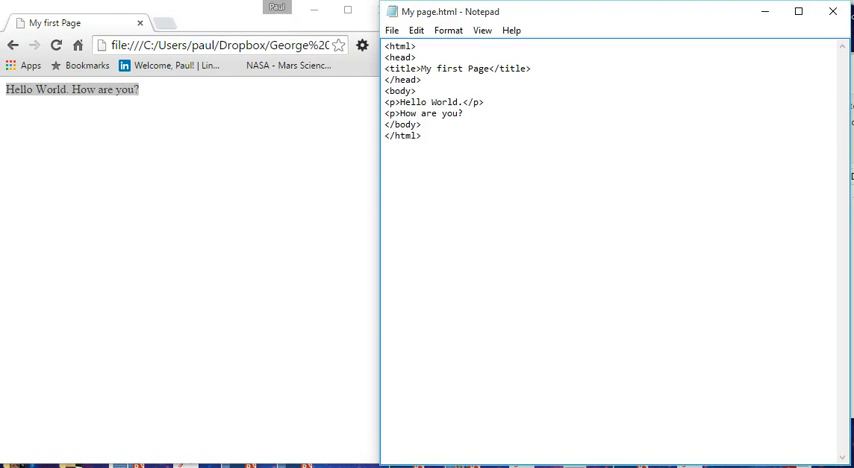
text(</p>)
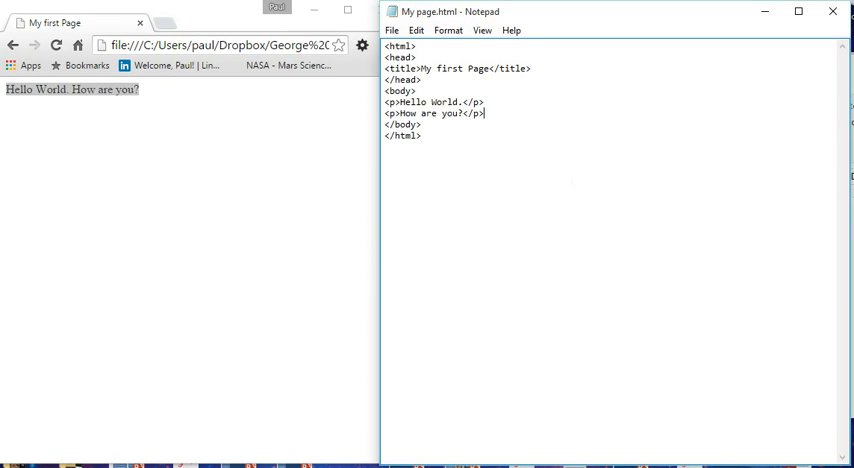
click(392, 32)
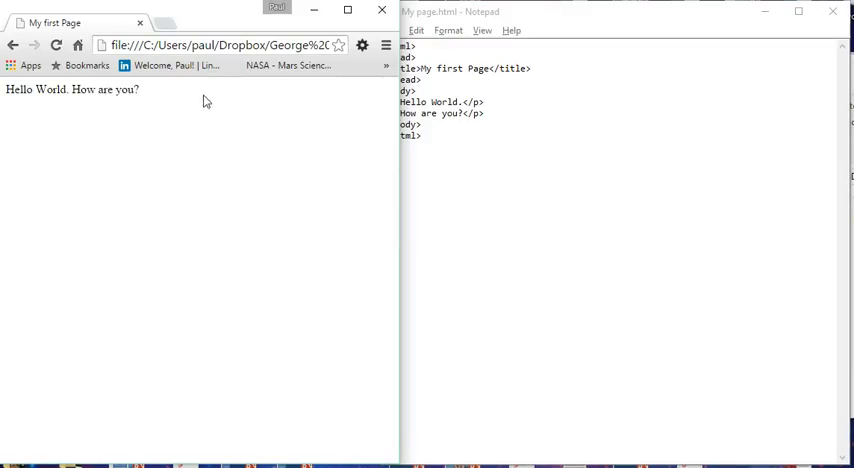
mouse_move(203, 96)
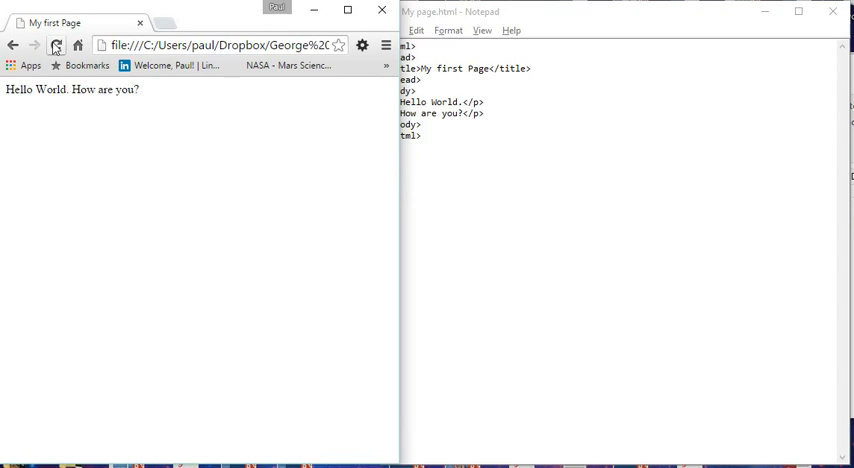
Step: Reload Chrome so 'Hello World.' and 'How are you?' appear as two paragraphs
click(60, 46)
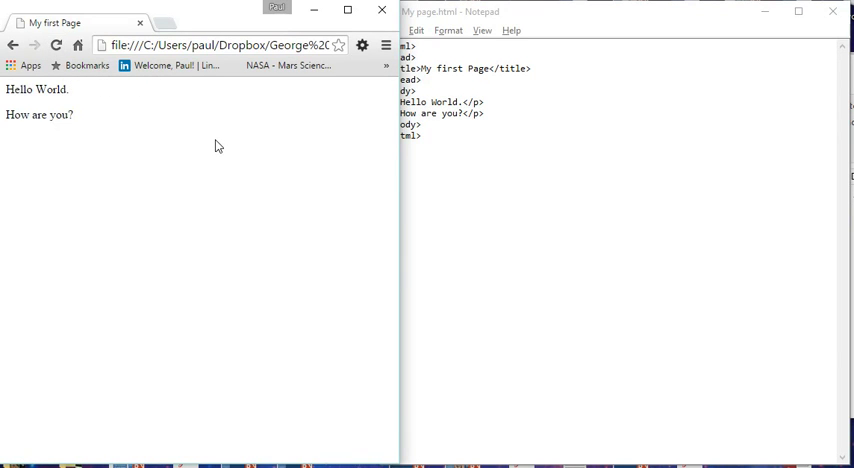
mouse_move(74, 128)
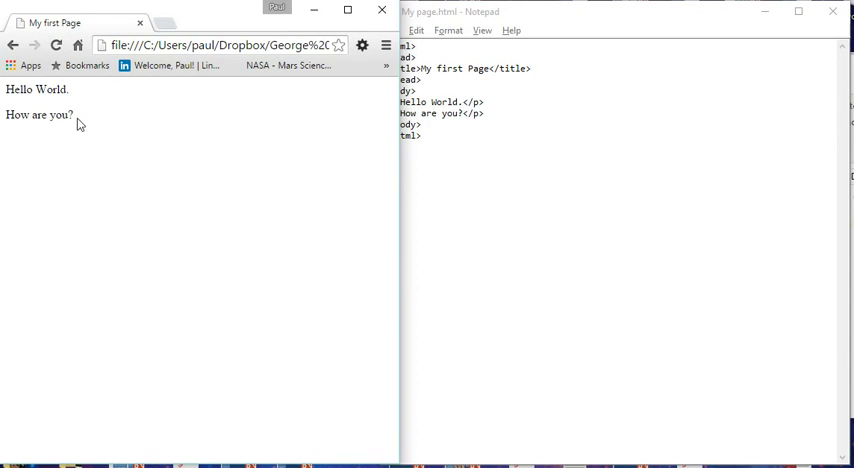
mouse_move(74, 134)
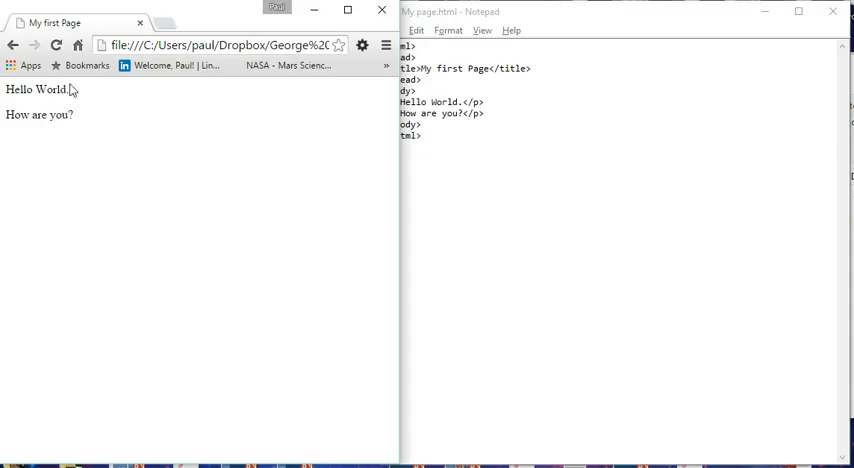
mouse_move(73, 90)
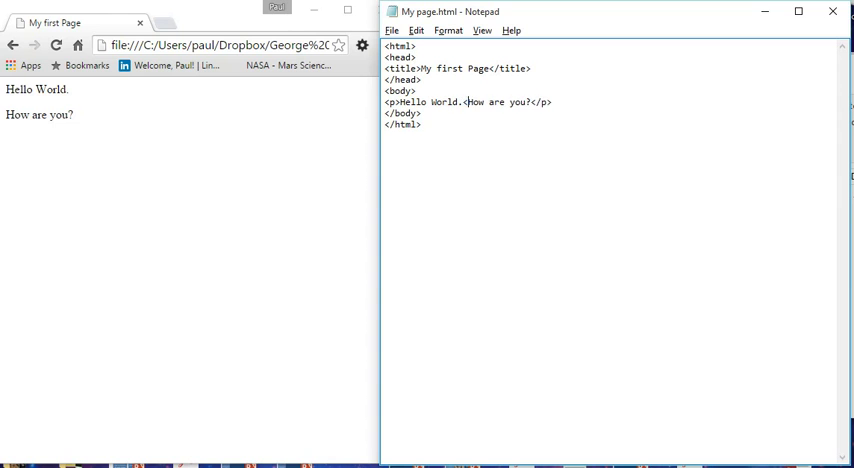
Step: Insert a <br> line break between the sentences and place the cursor before 'How'
text(br>)
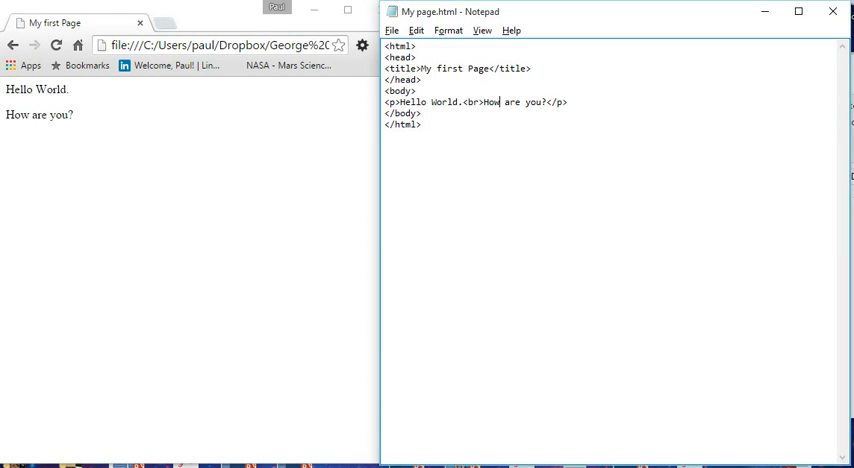
click(579, 101)
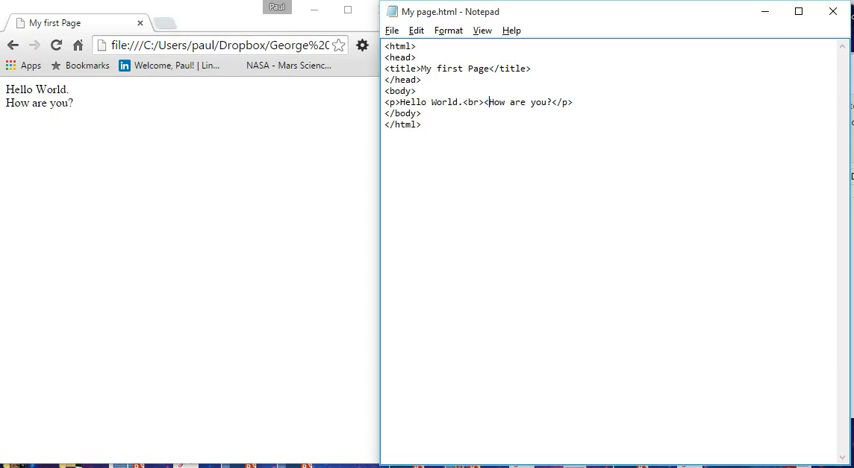
Step: Wrap 'How' in <strong></strong> tags and begin the <em> tag for 'are'
text(<strong>)
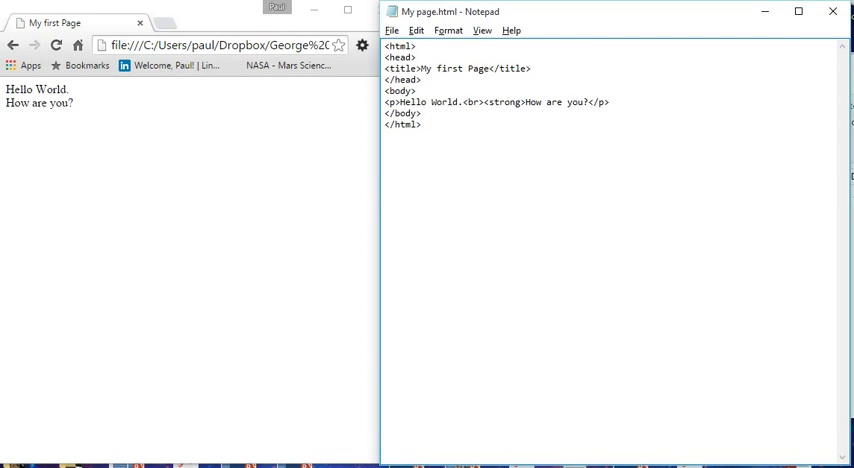
text(<)
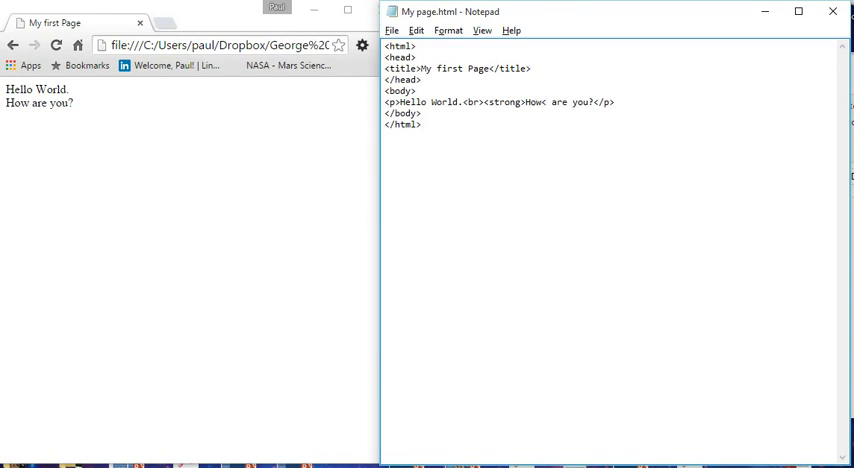
text(</strong>)
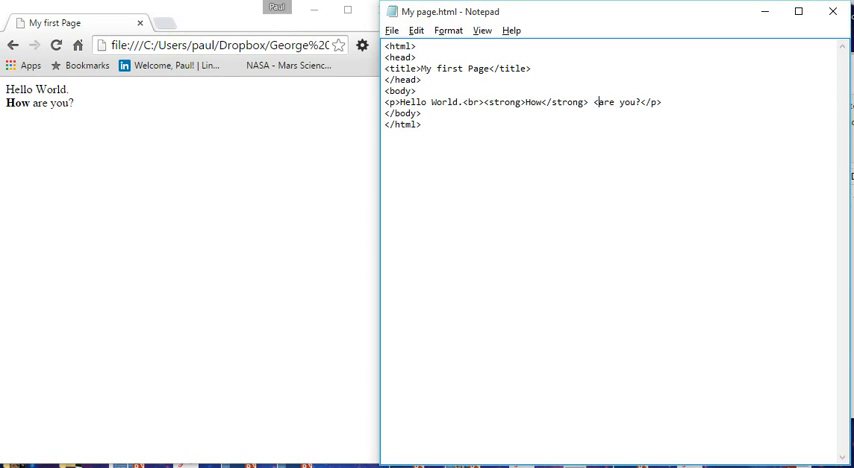
text(em>)
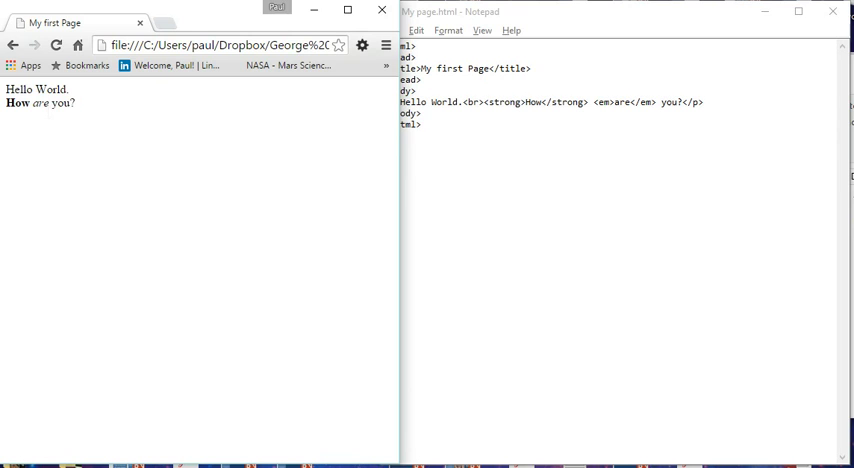
Step: Double-click the italic word 'are' on the rendered page
double_click(45, 104)
text(<p>)
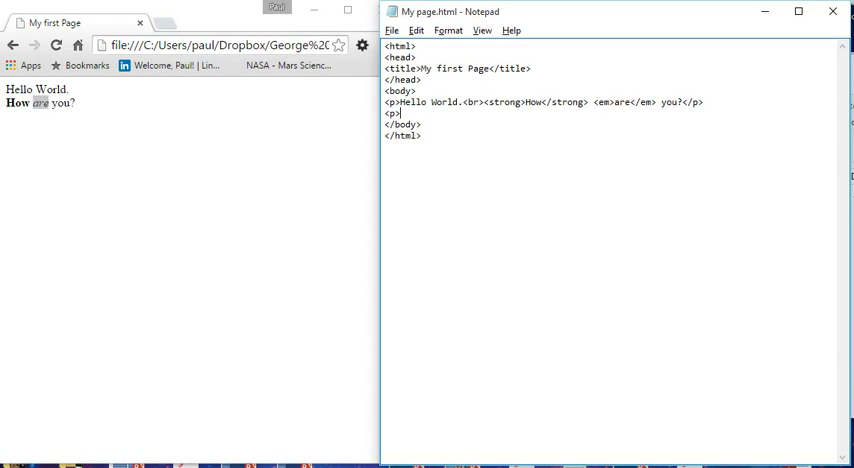
Step: Fill the new paragraph with placeholder text 'dhgoihregpw' and start its closing </p tag
text(dhgoihregpw)
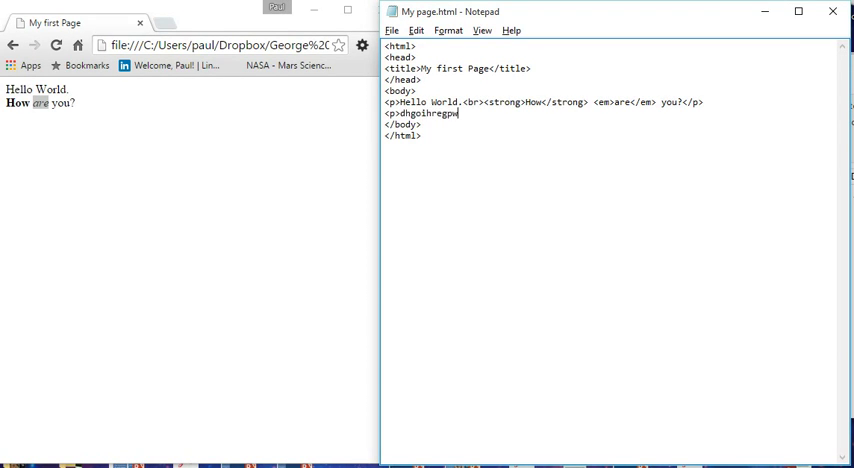
text(</p)
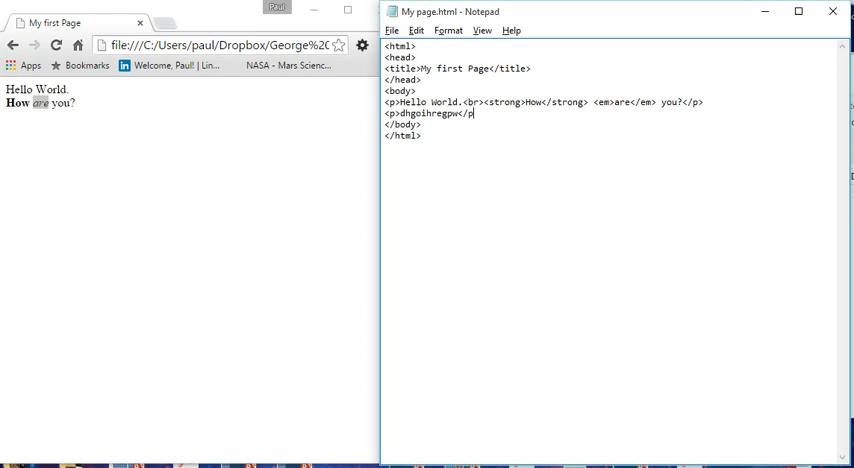